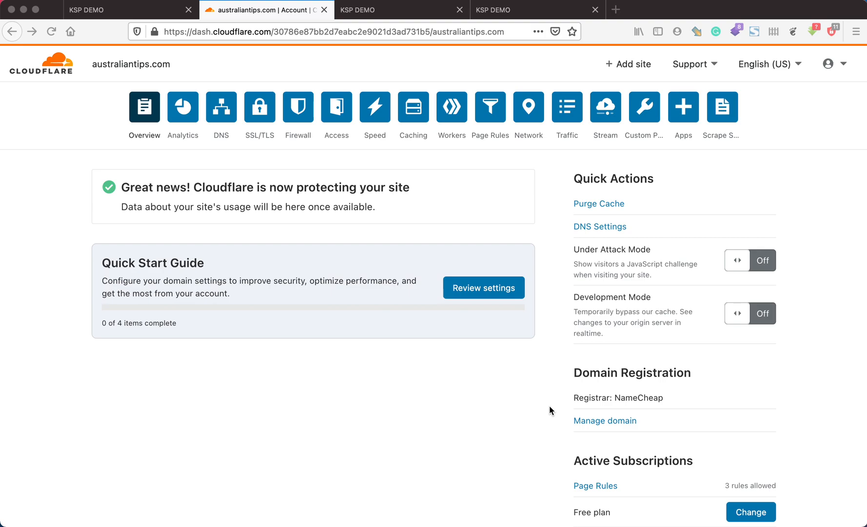
mouse_move(547, 394)
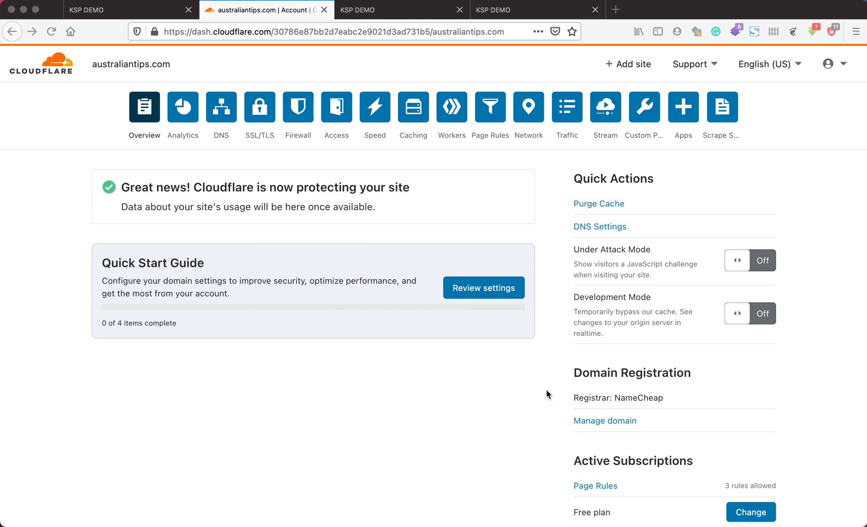
Step: Compare australiantips.com over http, flagged Connection not secure, with its reloaded HTTPS version
left_click(398, 9)
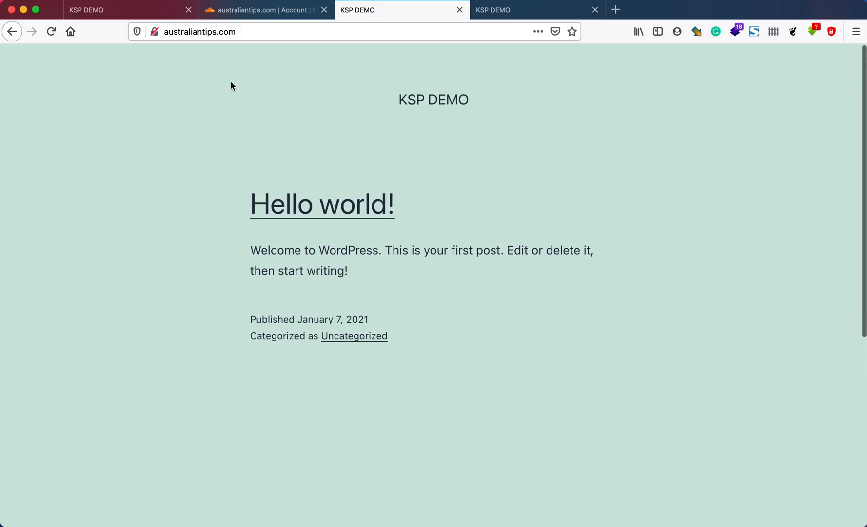
mouse_move(198, 80)
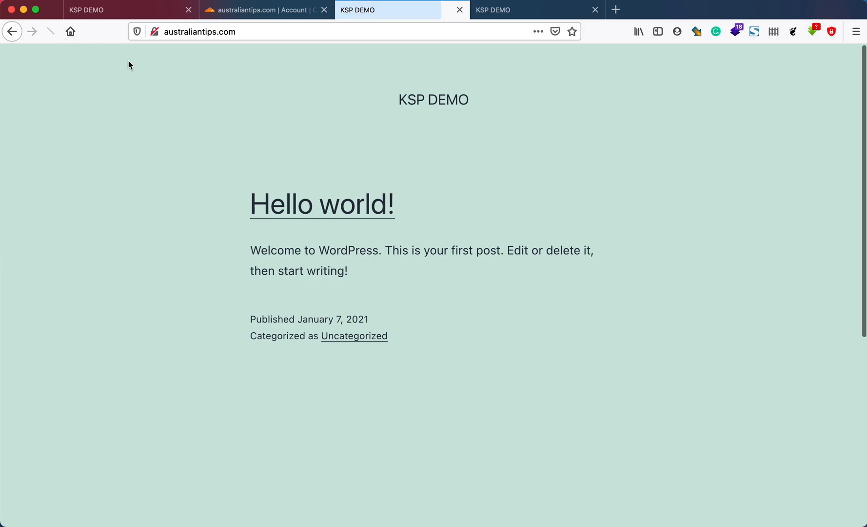
left_click(155, 32)
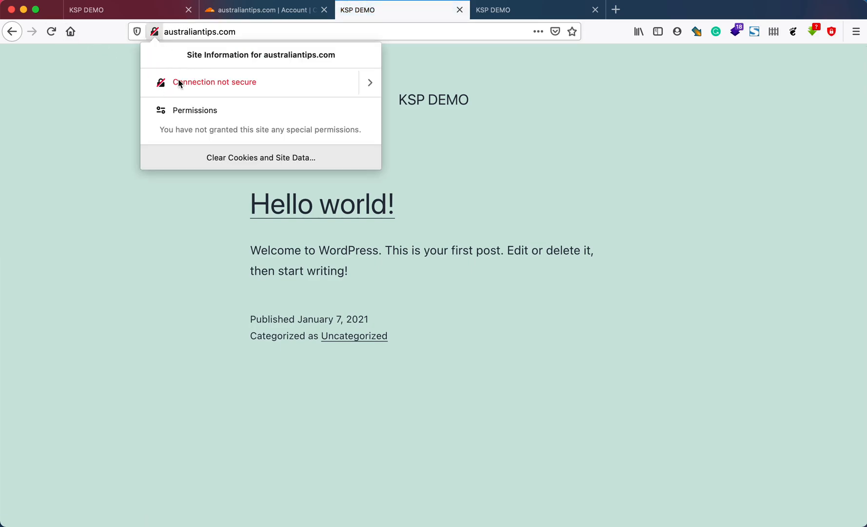
mouse_move(126, 80)
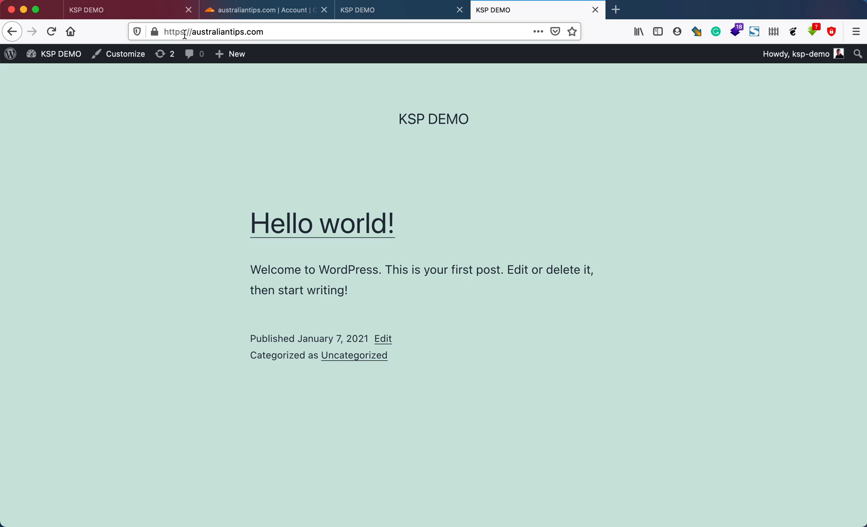
left_click(51, 32)
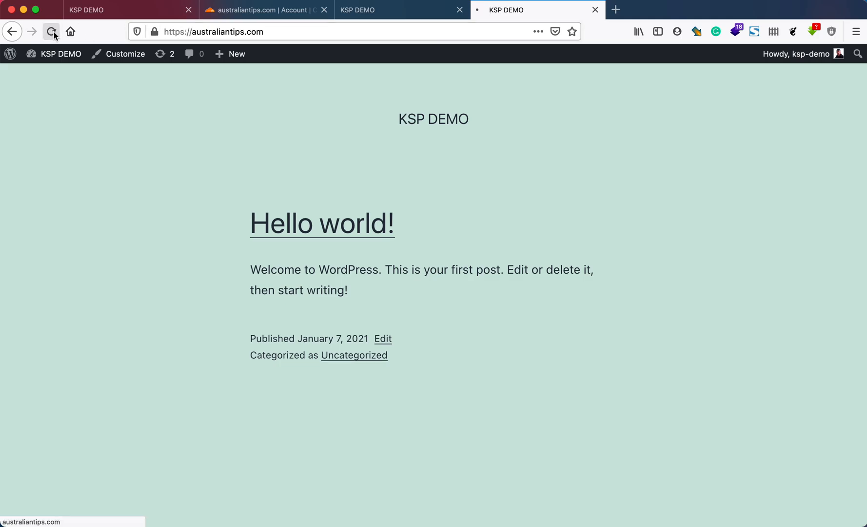
left_click(51, 32)
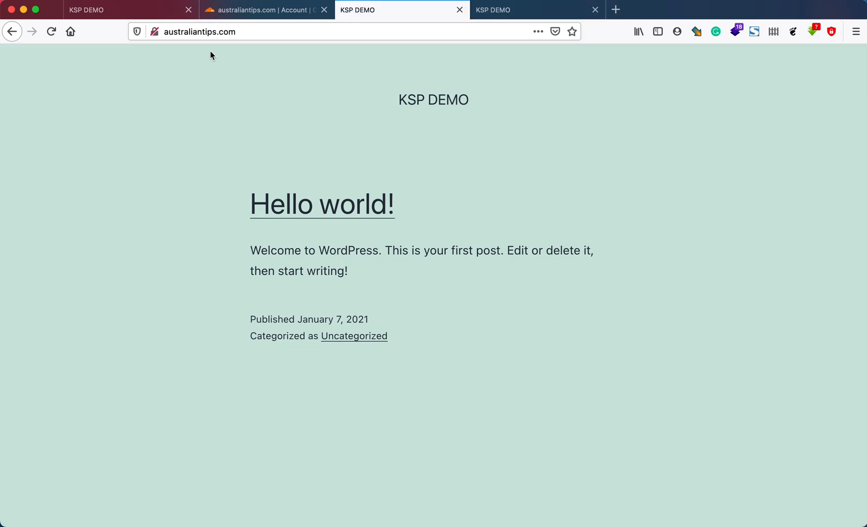
mouse_move(520, 61)
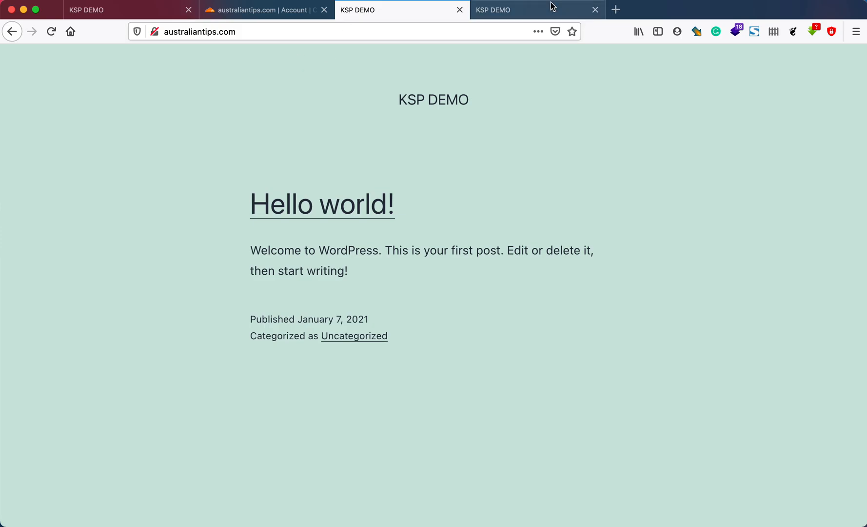
mouse_move(550, 9)
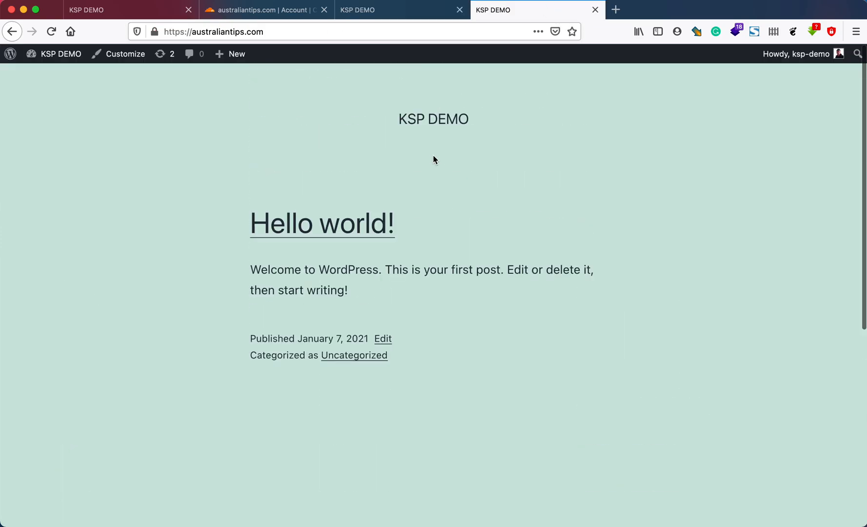
mouse_move(275, 65)
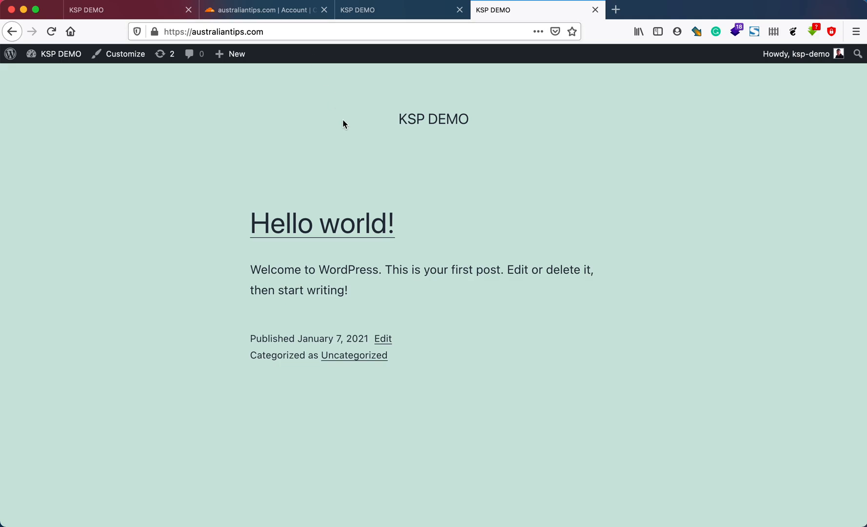
Step: Return to the Cloudflare dashboard and open australiantips.com's SSL/TLS settings
left_click(265, 10)
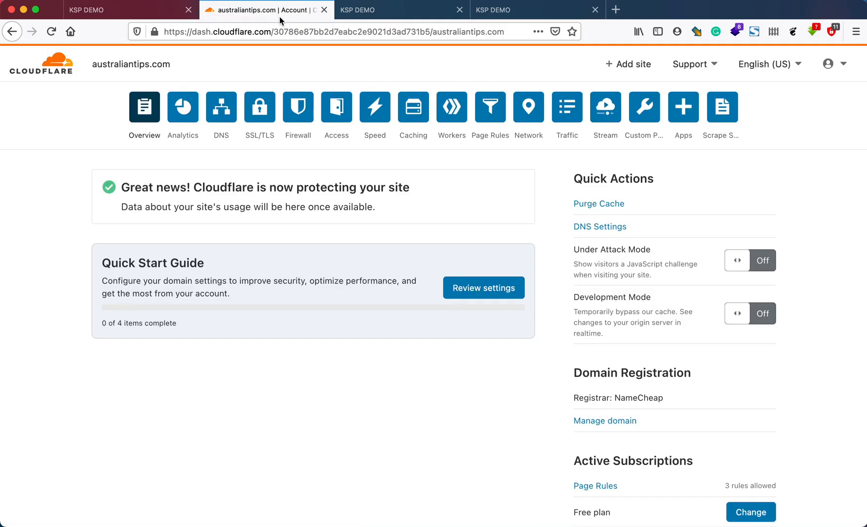
mouse_move(260, 106)
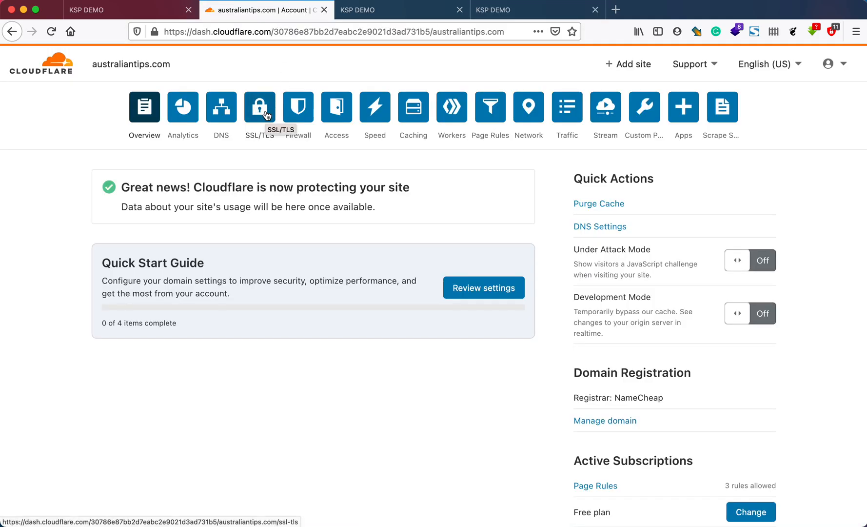
mouse_move(203, 313)
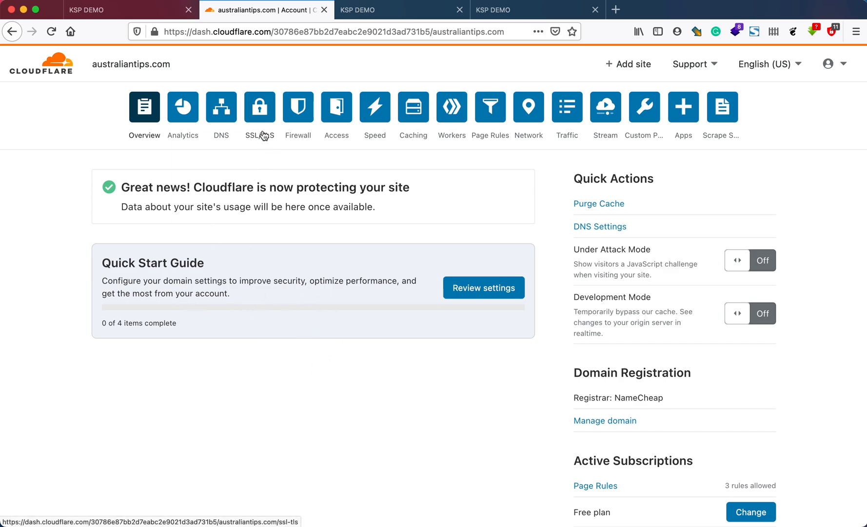
mouse_move(259, 106)
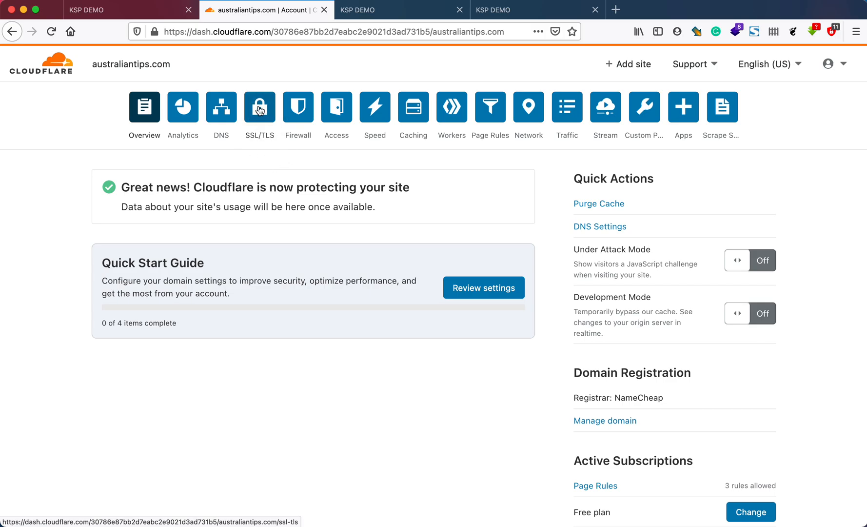
left_click(259, 106)
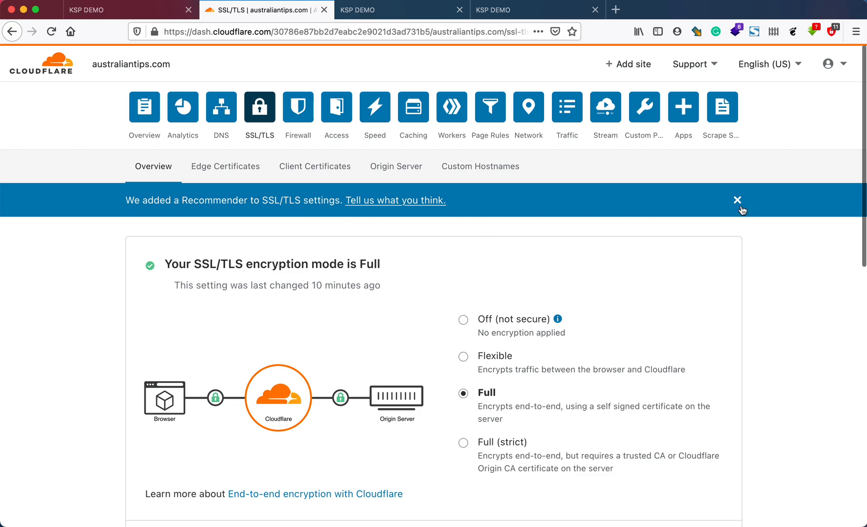
Step: Dismiss the SSL/TLS Recommender banner and review the Overview page
left_click(738, 200)
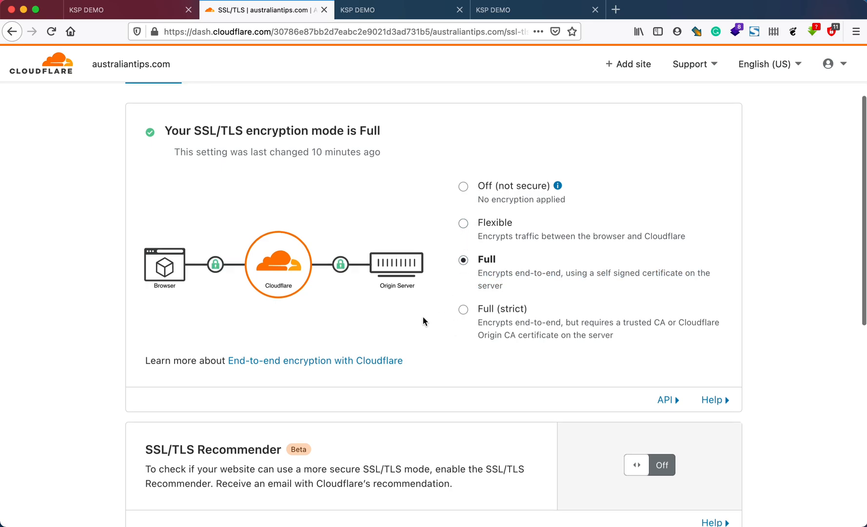
scroll("down", 3)
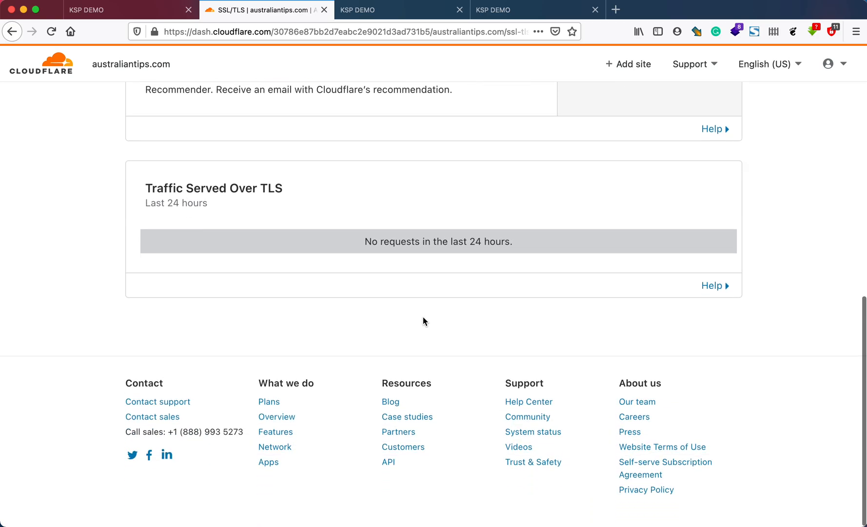
scroll("up", 3)
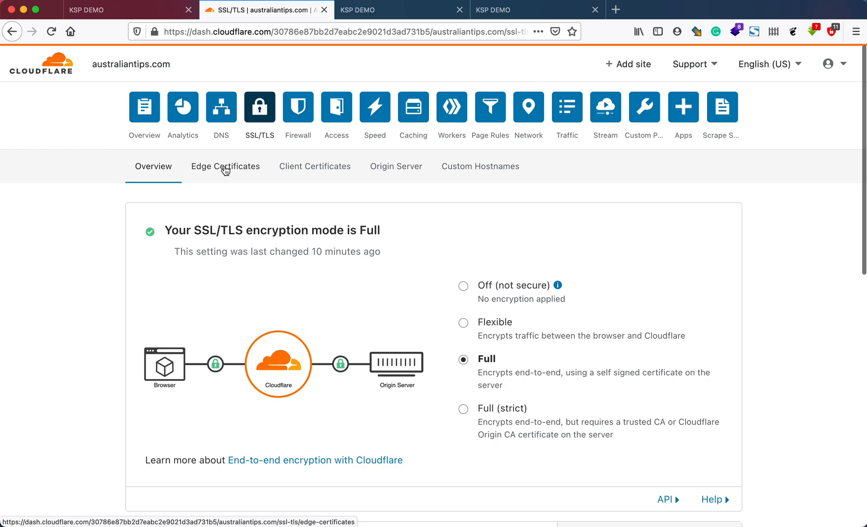
Step: Switch Always Use HTTPS on in Edge Certificates and review the remaining settings
scroll("down", 3)
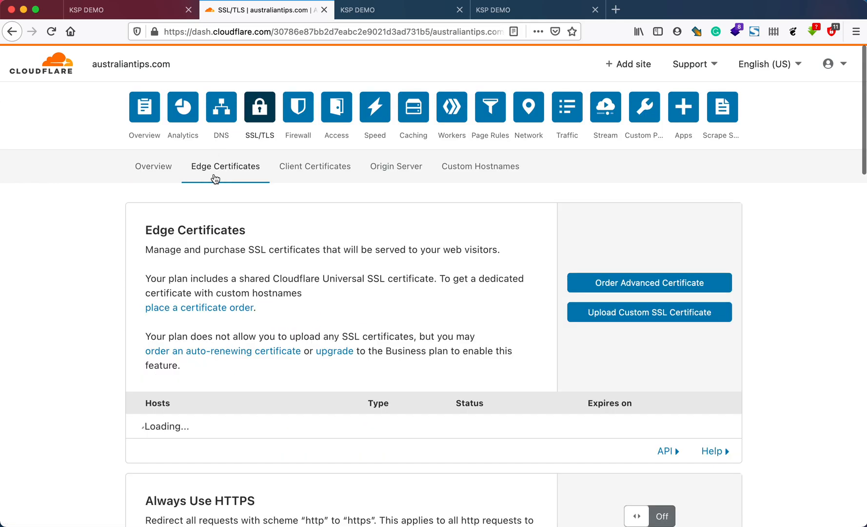
scroll("down", 3)
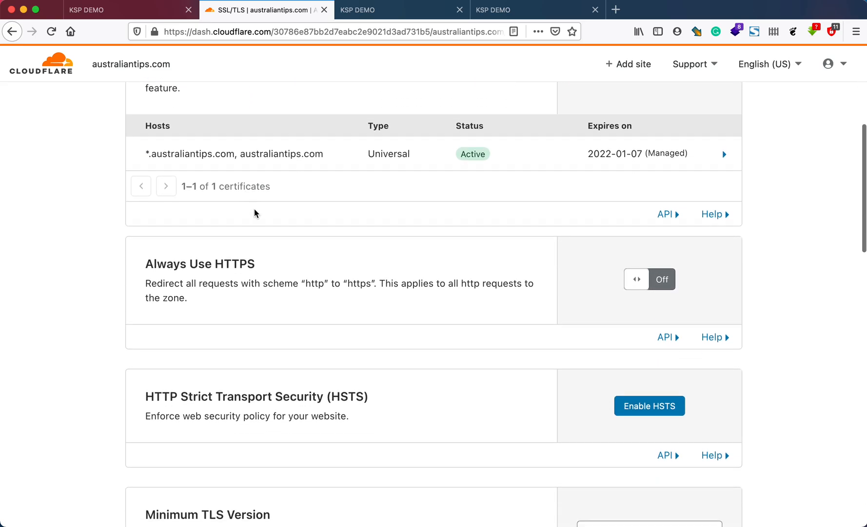
mouse_move(655, 279)
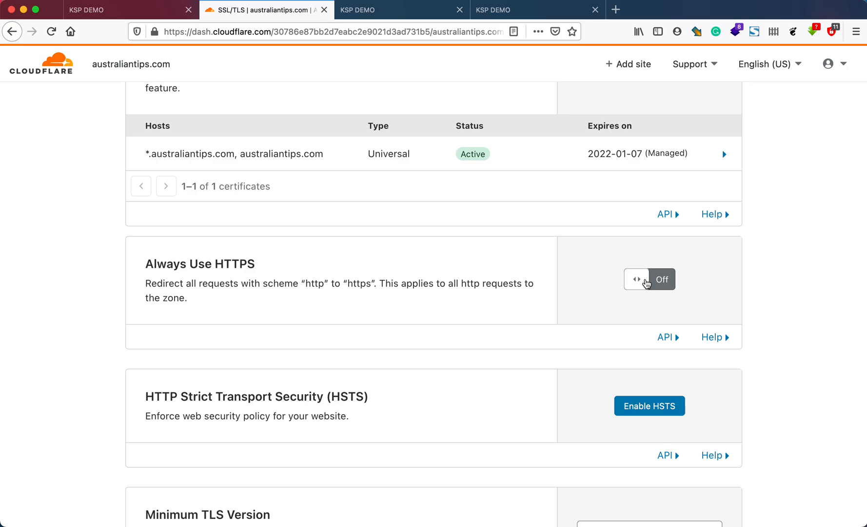
left_click(648, 278)
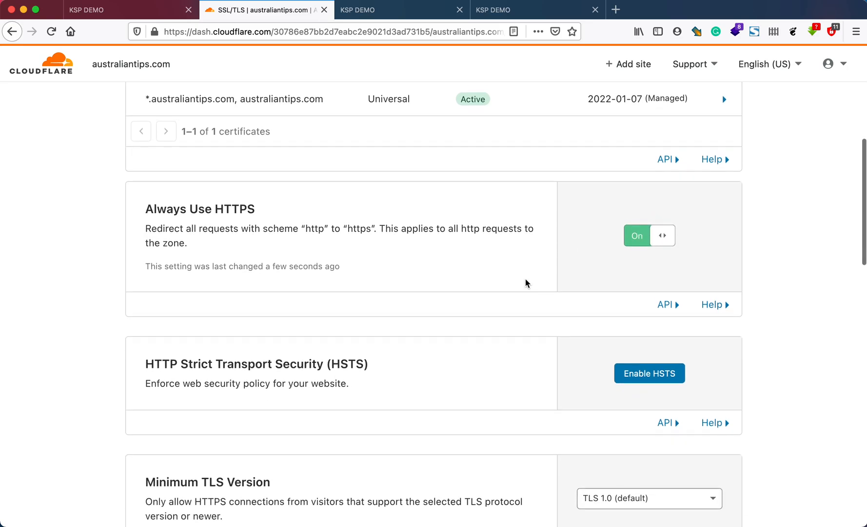
scroll("down", 3)
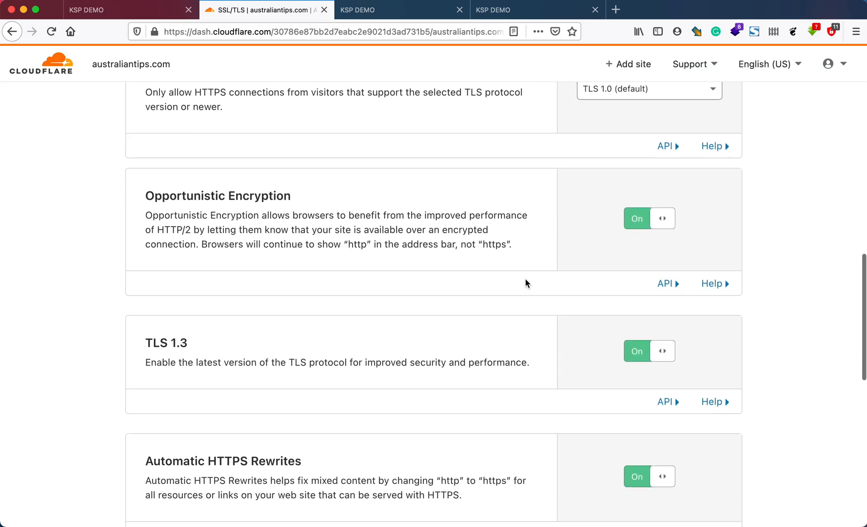
scroll("down", 3)
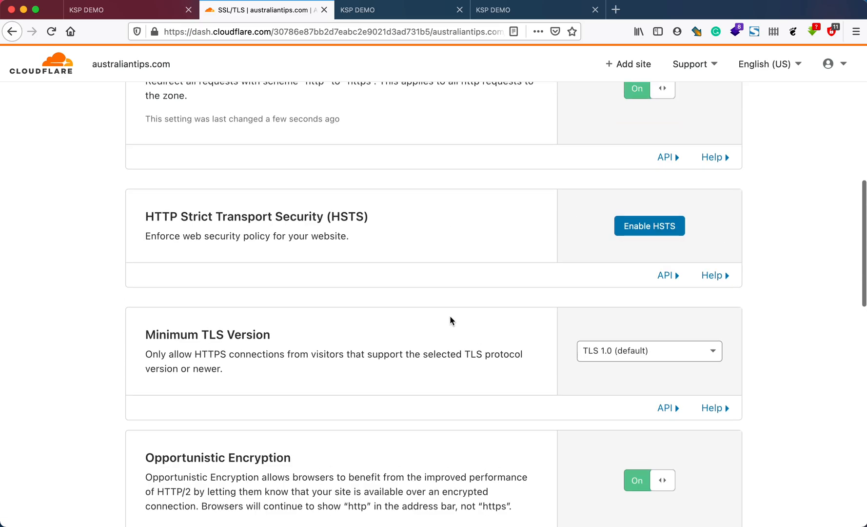
scroll("up", 3)
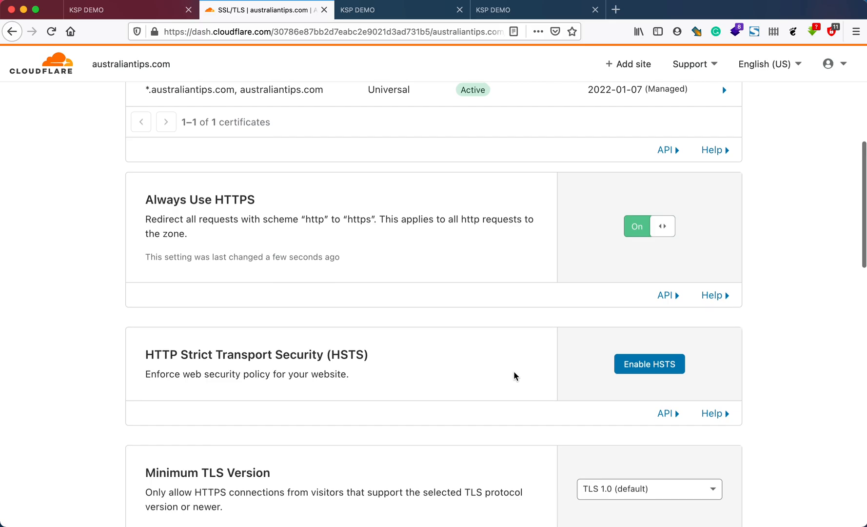
scroll("down", 3)
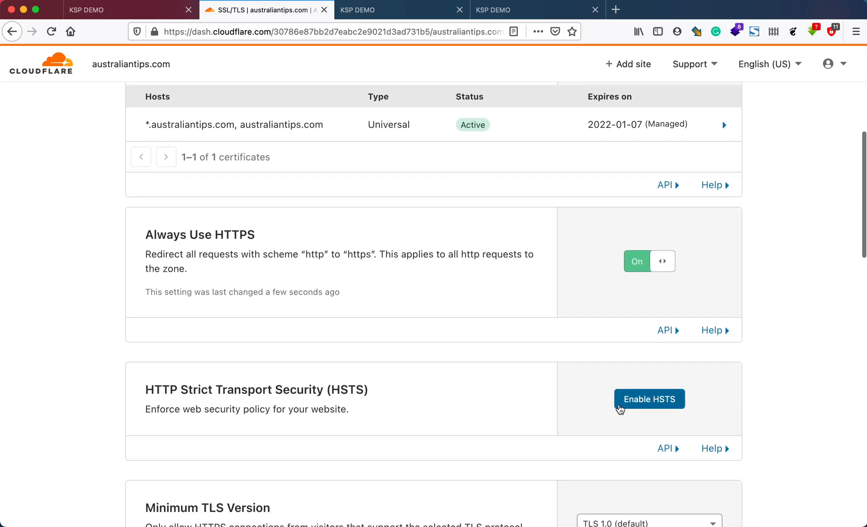
left_click(649, 398)
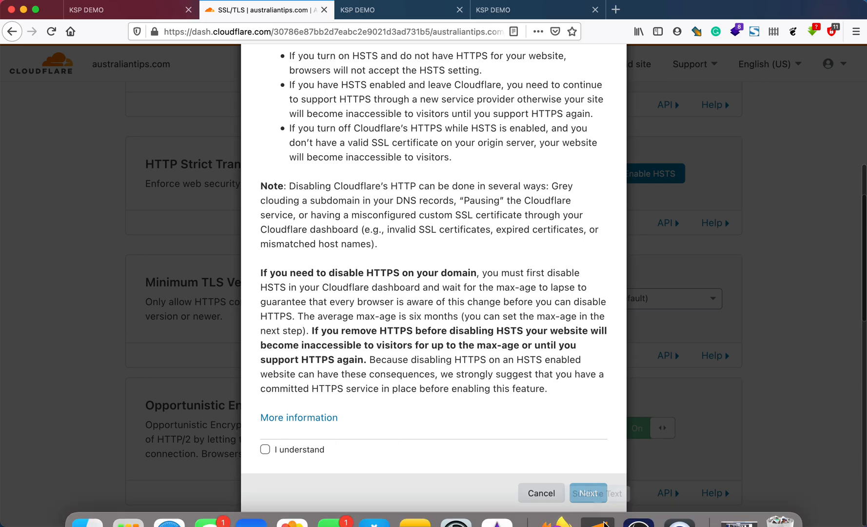
left_click(540, 493)
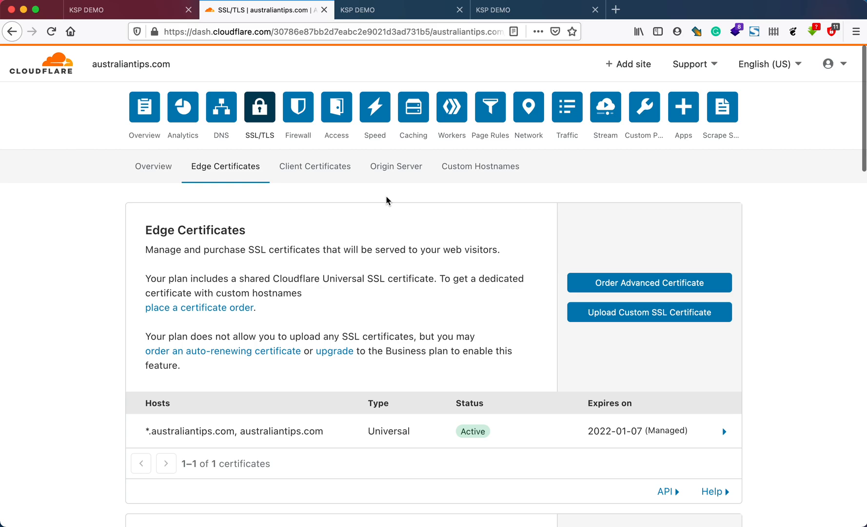
Step: Visit Client Certificates, then return to the SSL/TLS overview showing encryption mode Full
left_click(314, 166)
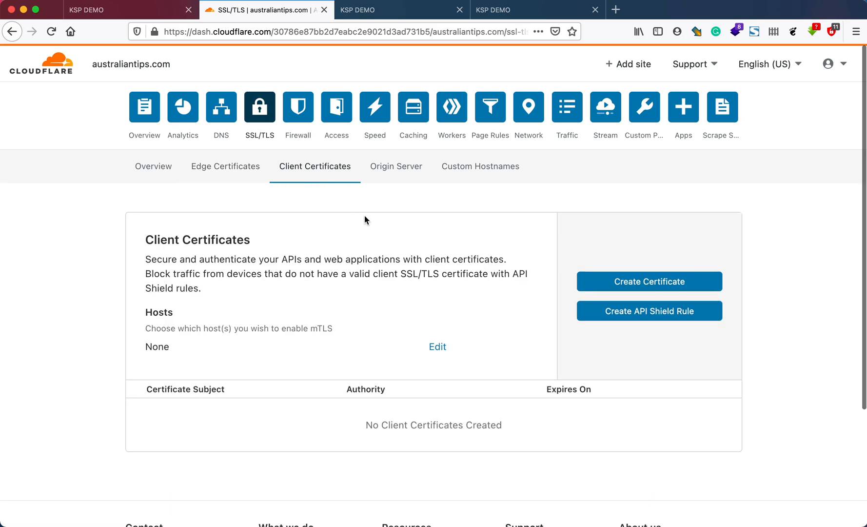
left_click(396, 165)
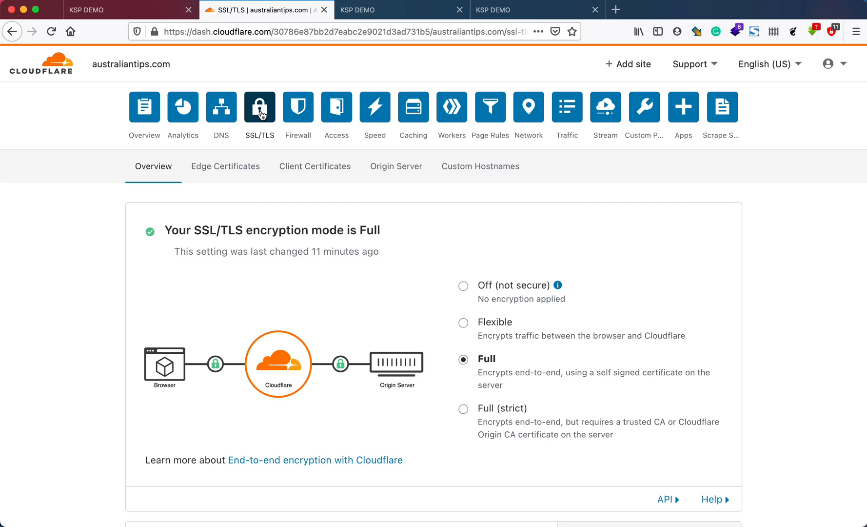
left_click(397, 10)
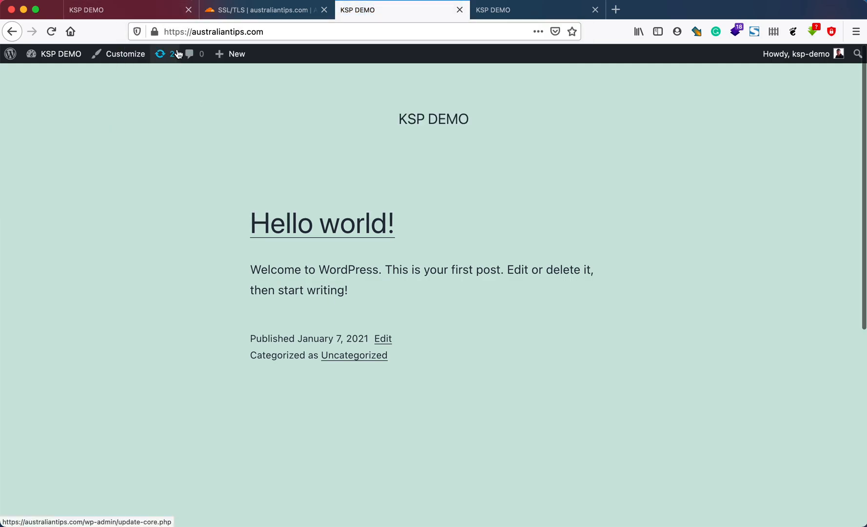
mouse_move(161, 54)
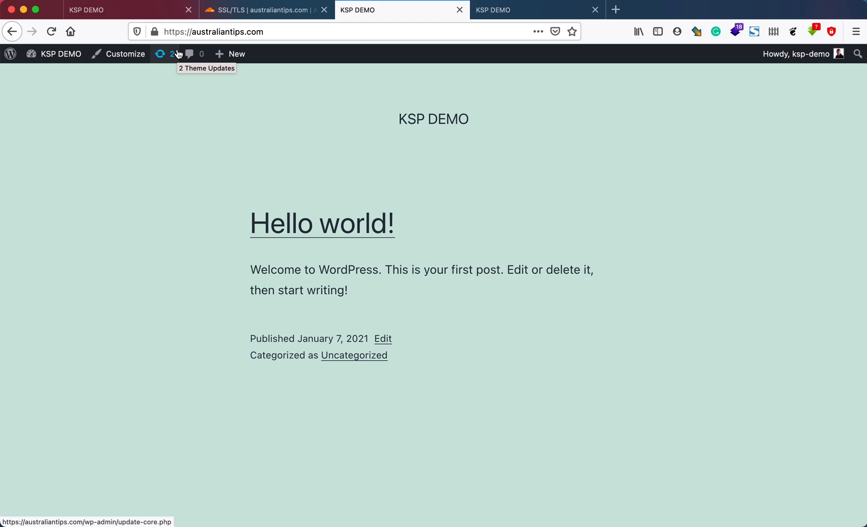
Step: Leave the https WordPress homepage and return to Cloudflare's SSL/TLS overview
left_click(265, 10)
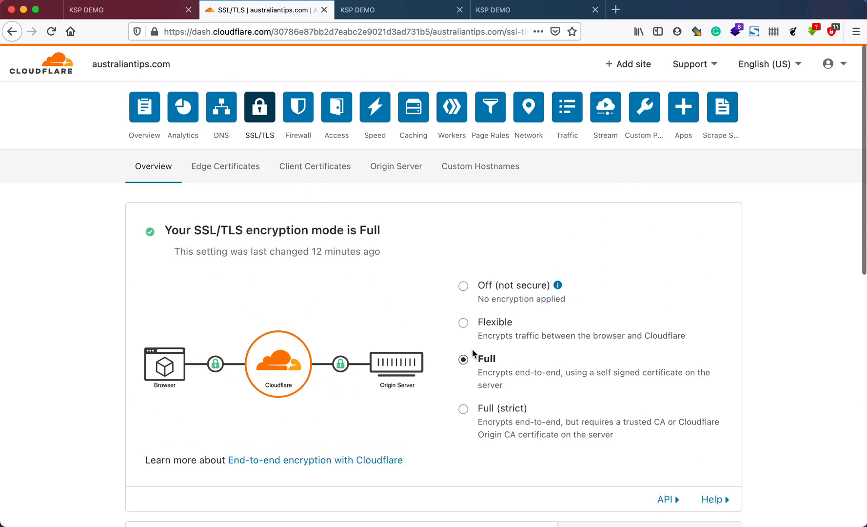
Step: Scroll the SSL/TLS overview, then review the empty Origin Server certificates page
scroll("down", 3)
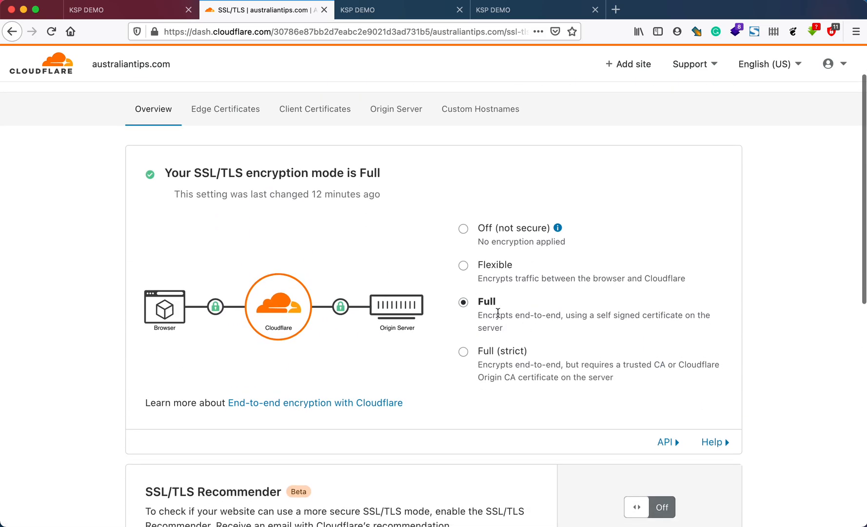
scroll("down", 3)
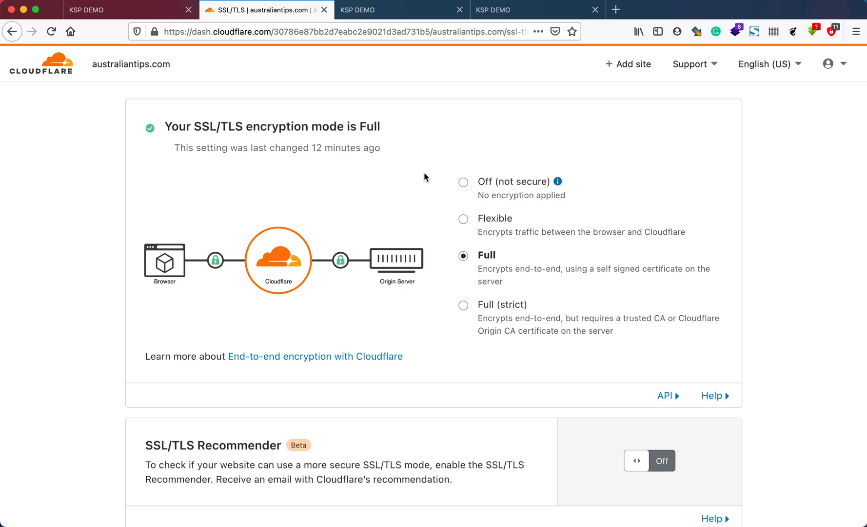
left_click(397, 9)
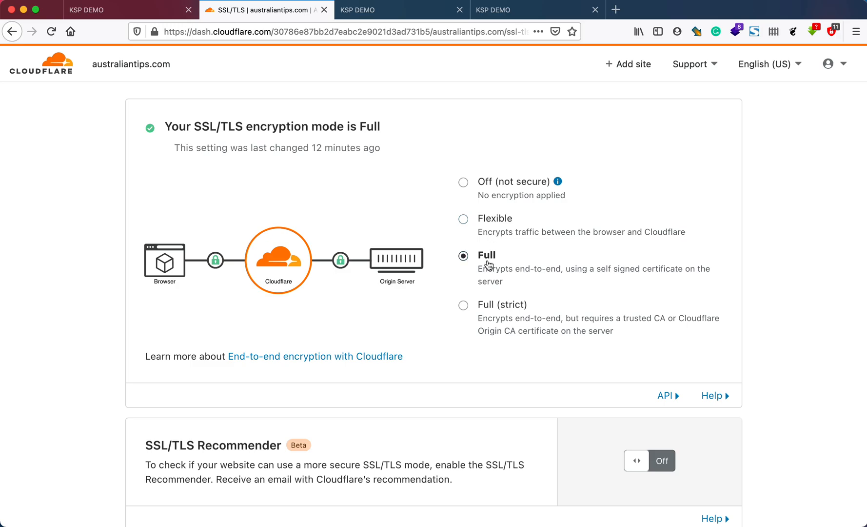
mouse_move(452, 294)
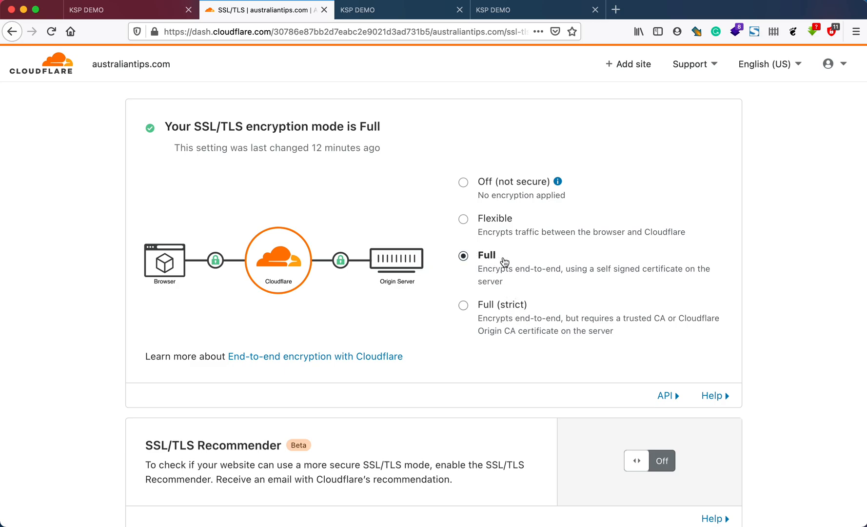
scroll("down", 3)
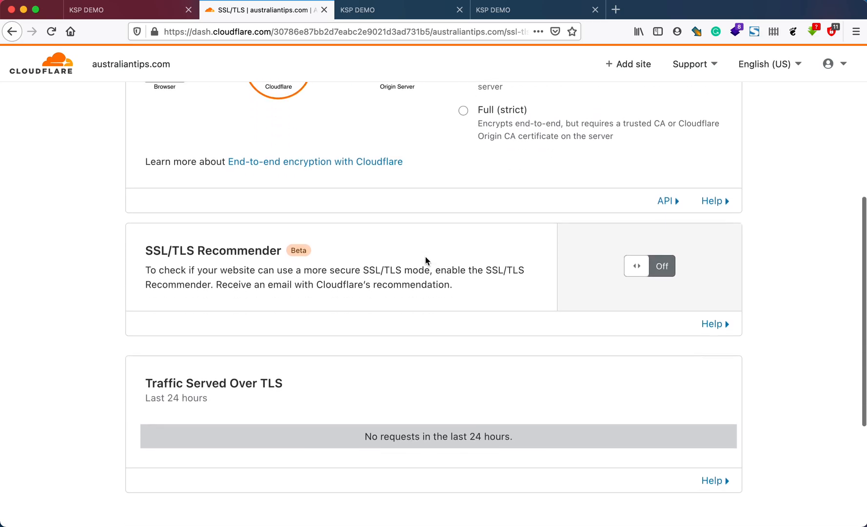
scroll("down", 3)
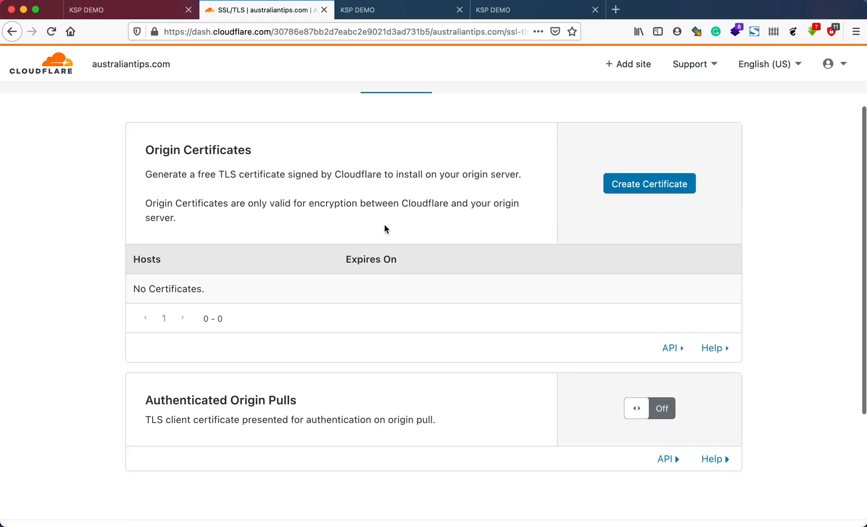
Step: Confirm Always Use HTTPS is on in Edge Certificates, then switch to the WordPress tab
left_click(314, 165)
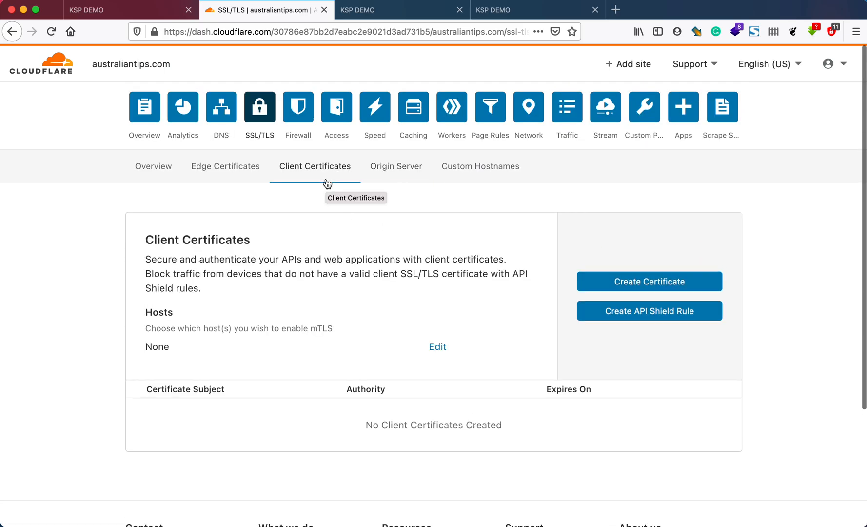
left_click(225, 165)
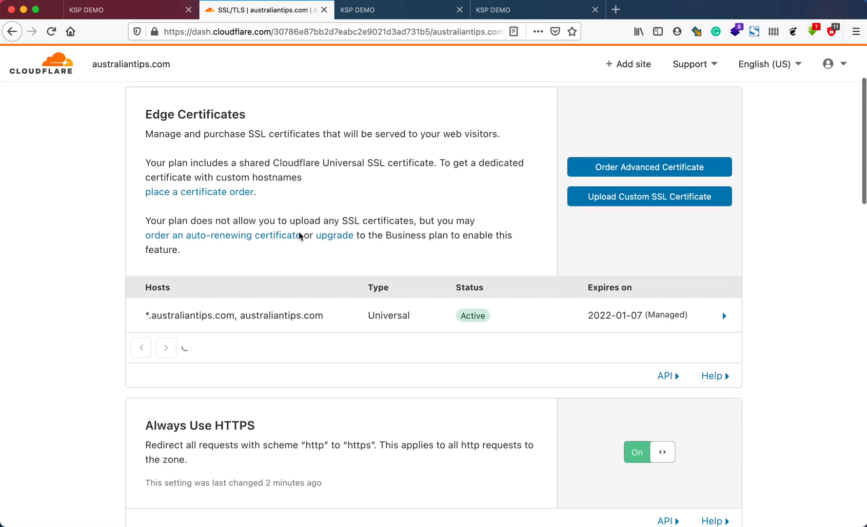
scroll("down", 3)
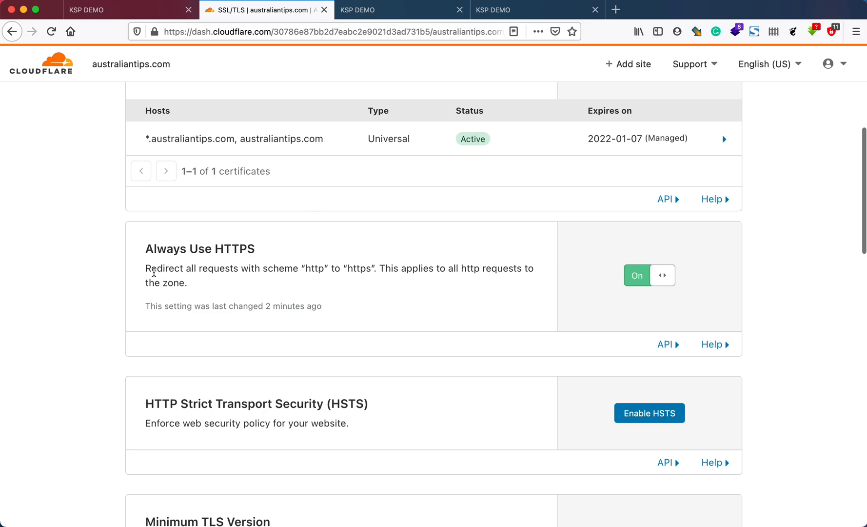
left_click_drag(145, 268, 316, 269)
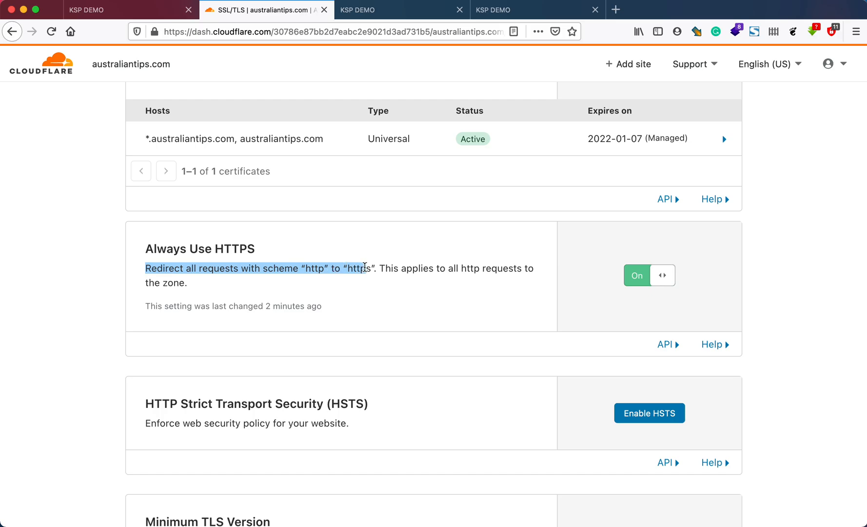
left_click(387, 10)
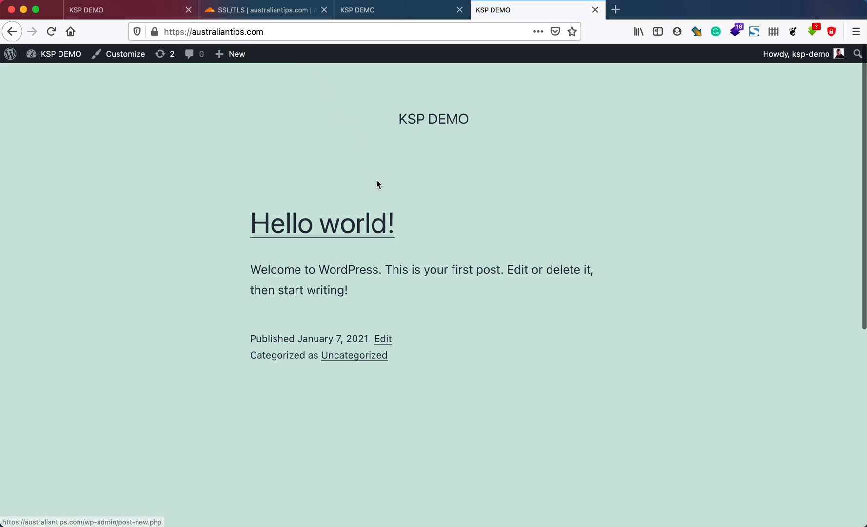
Step: Open the 'Hello world!' post over HTTPS on the WordPress site
left_click(322, 223)
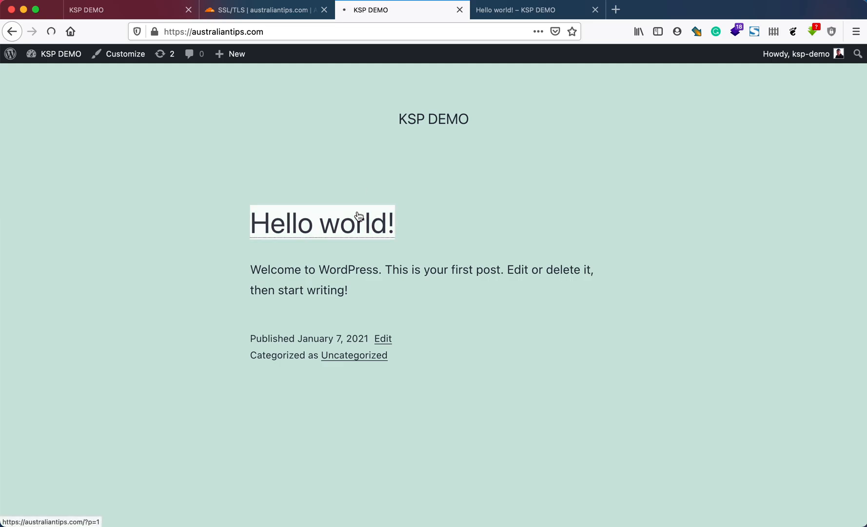
left_click(322, 222)
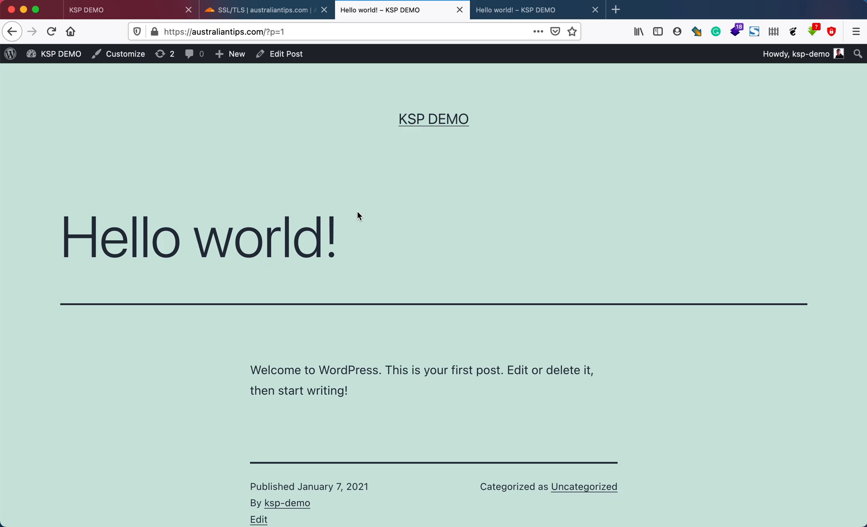
mouse_move(332, 181)
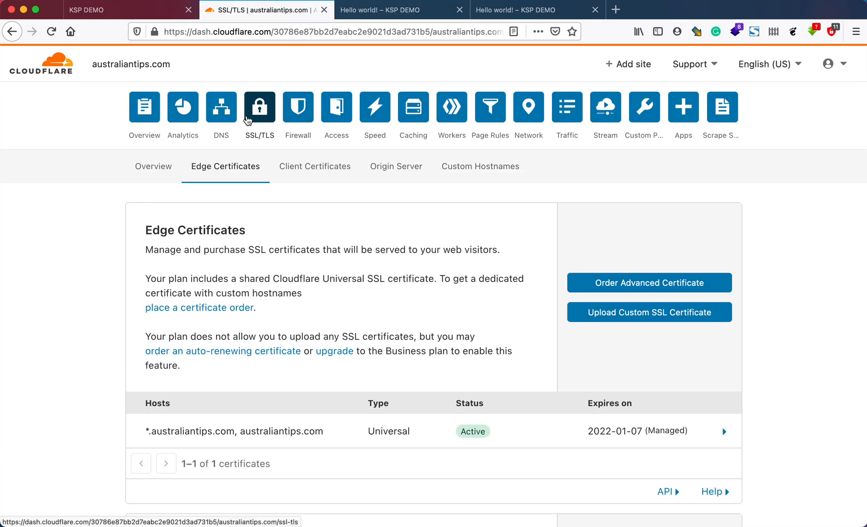
Step: Open australiantips.com's DNS records page with its A, CNAME and MX entries
left_click(220, 106)
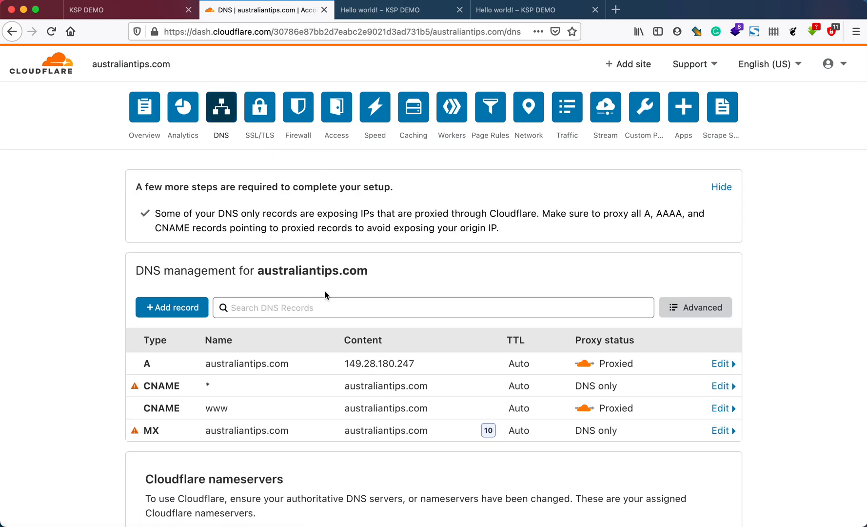
mouse_move(265, 299)
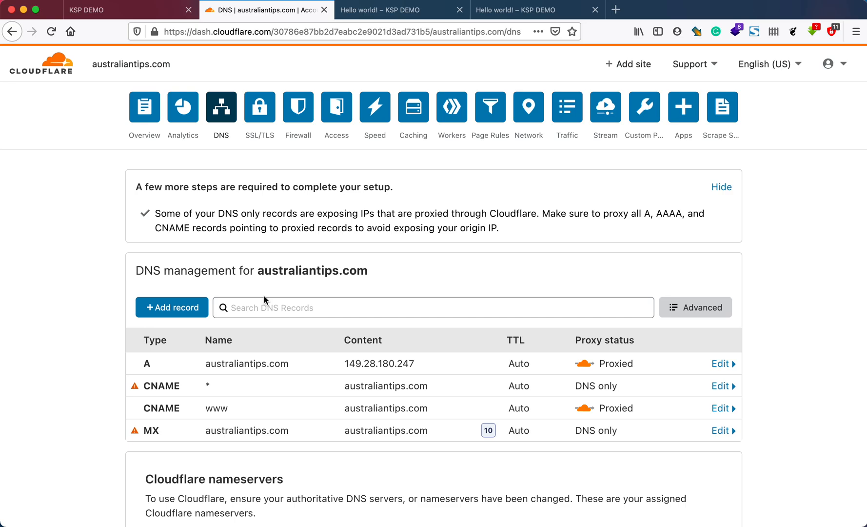
mouse_move(295, 225)
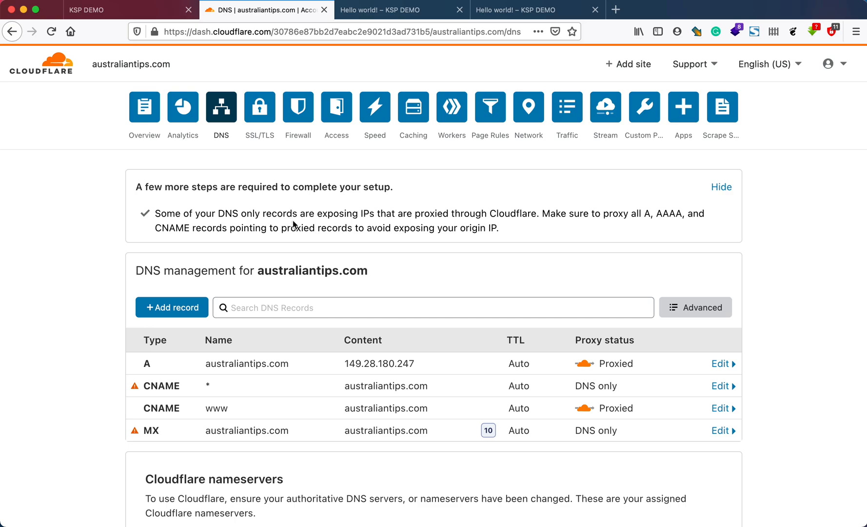